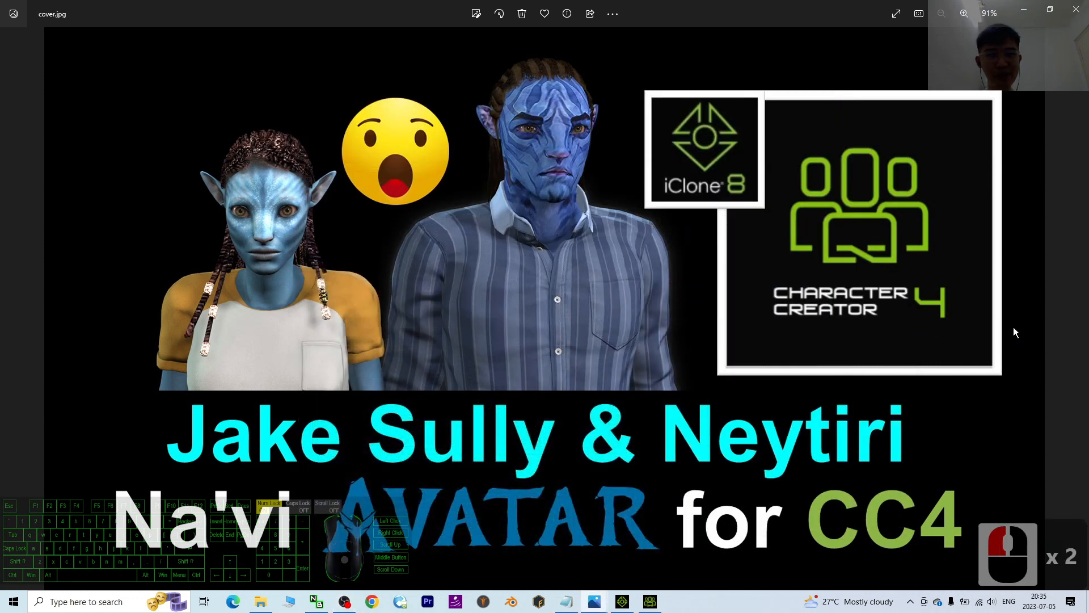
pyautogui.moveTo(846, 352)
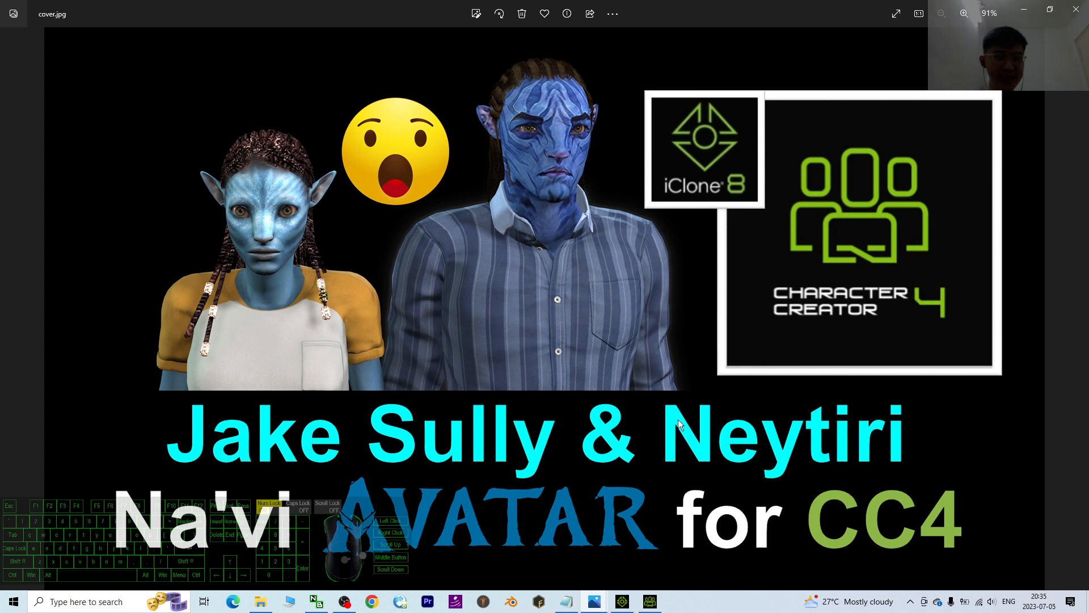
pyautogui.moveTo(414, 521)
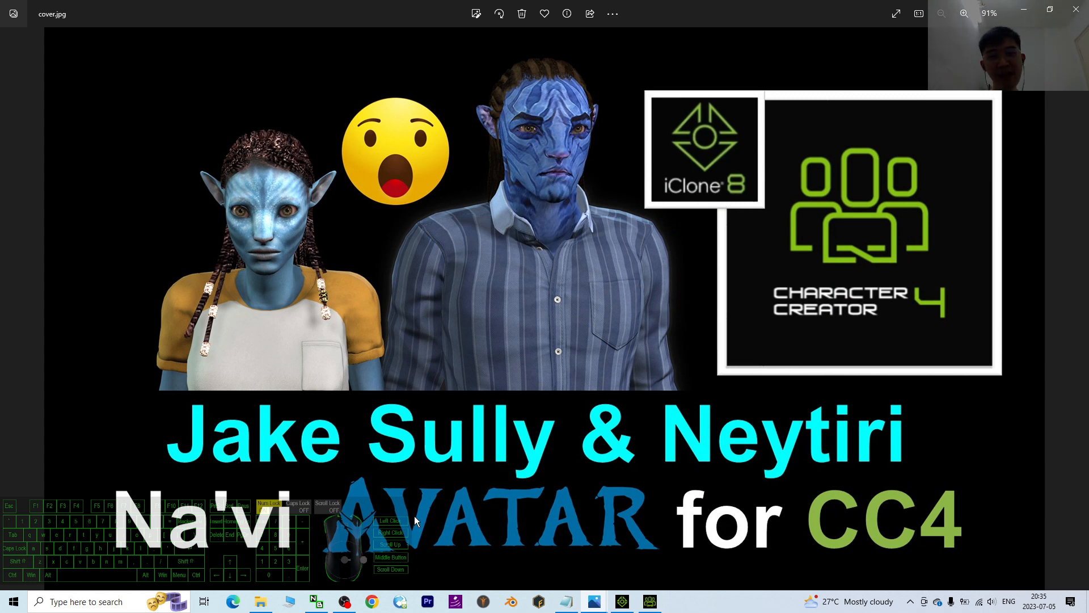
pyautogui.moveTo(927, 527)
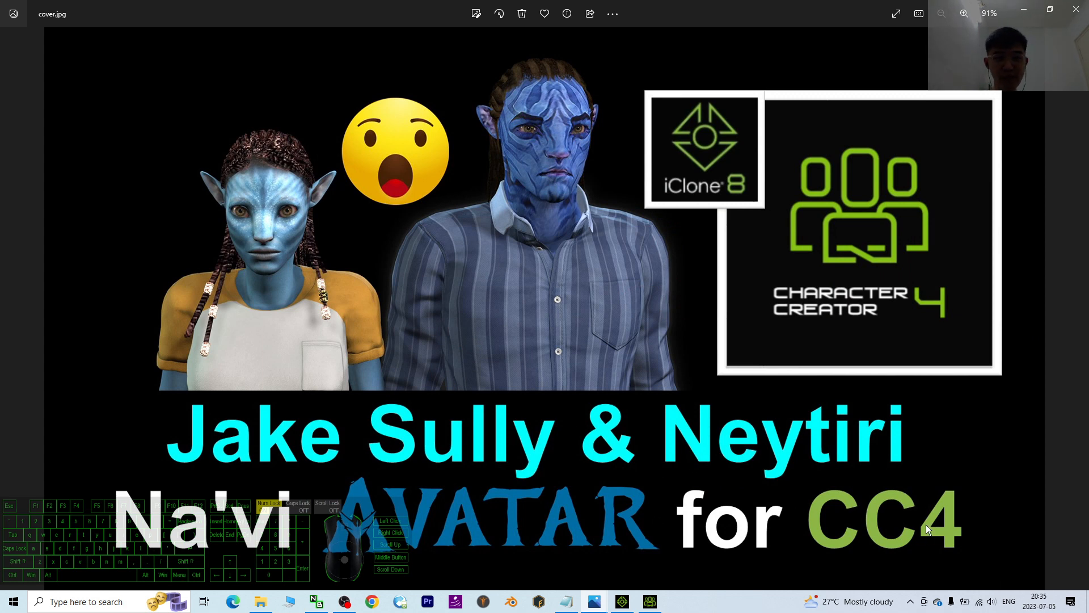
pyautogui.moveTo(710, 199)
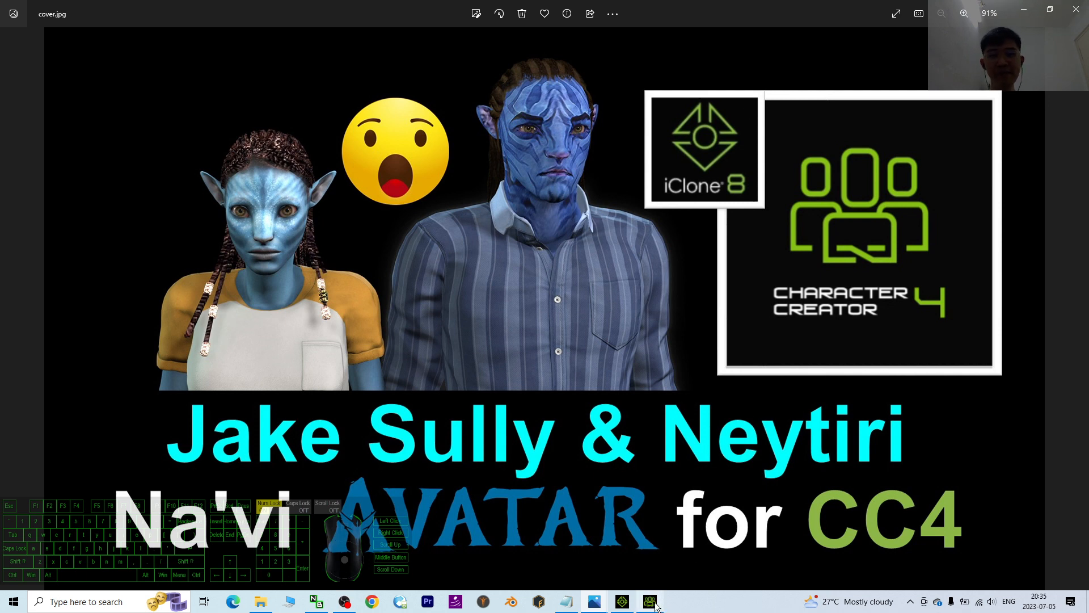
# Switch to the iClone 8 Na'vi scene and select Neytiri's Crop_T_Shirt to show its properties
pyautogui.click(649, 601)
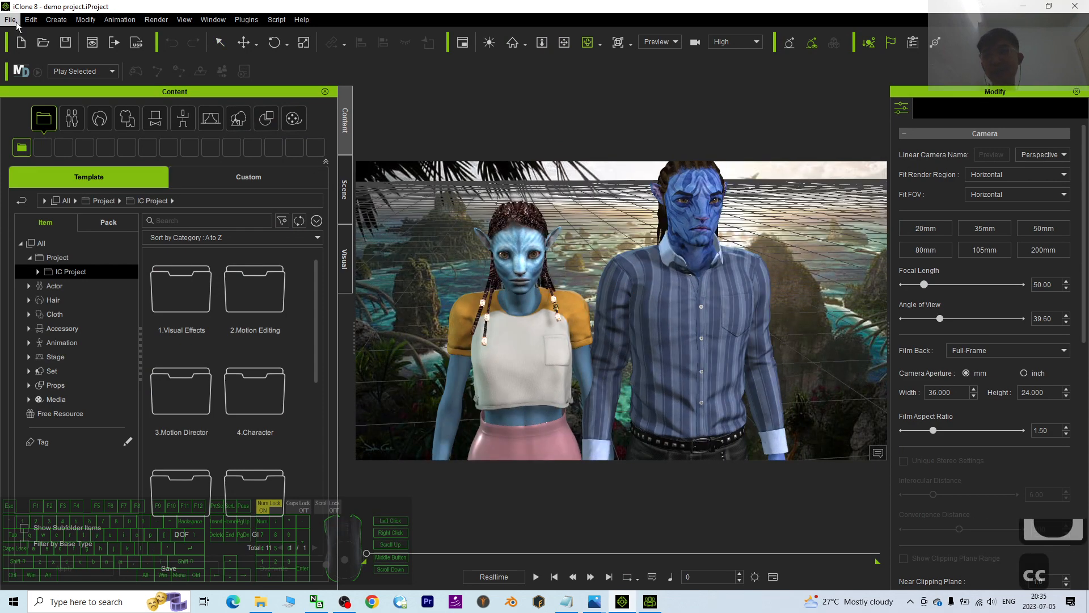
pyautogui.scroll(3)
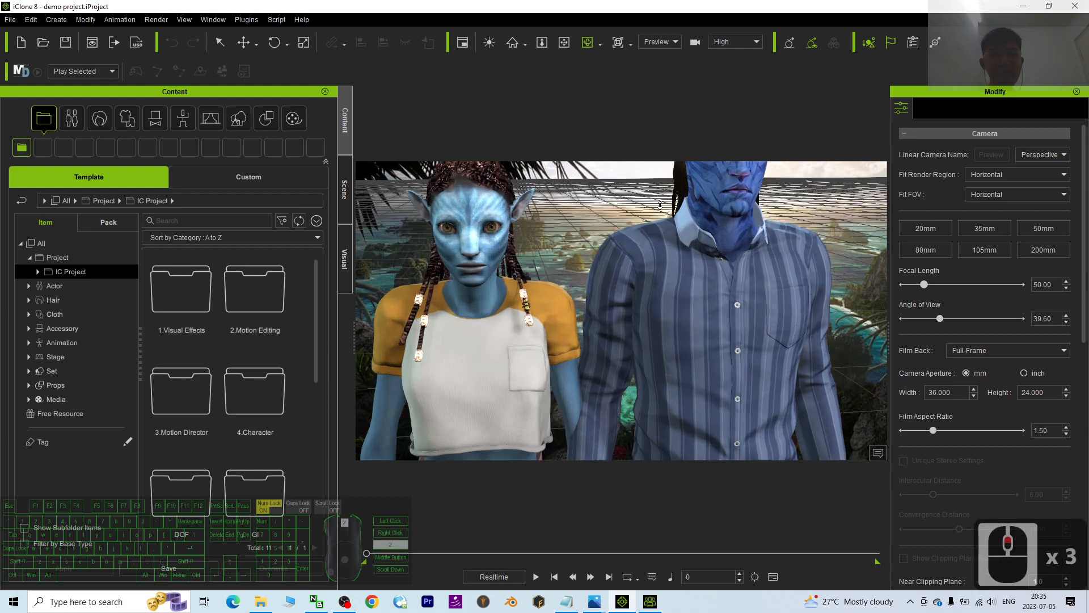
pyautogui.scroll(-3)
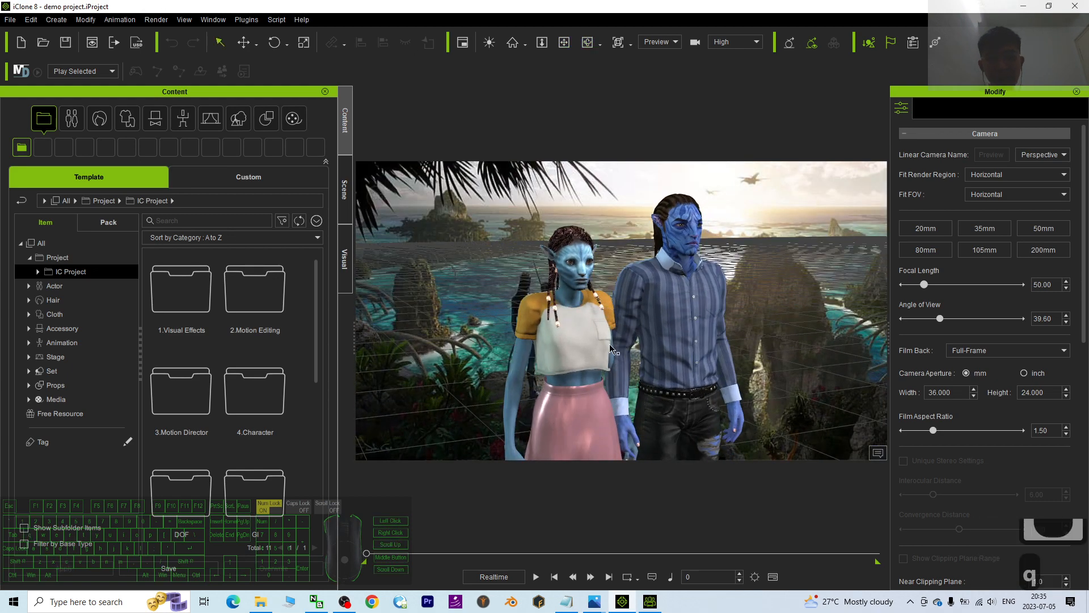
pyautogui.click(569, 334)
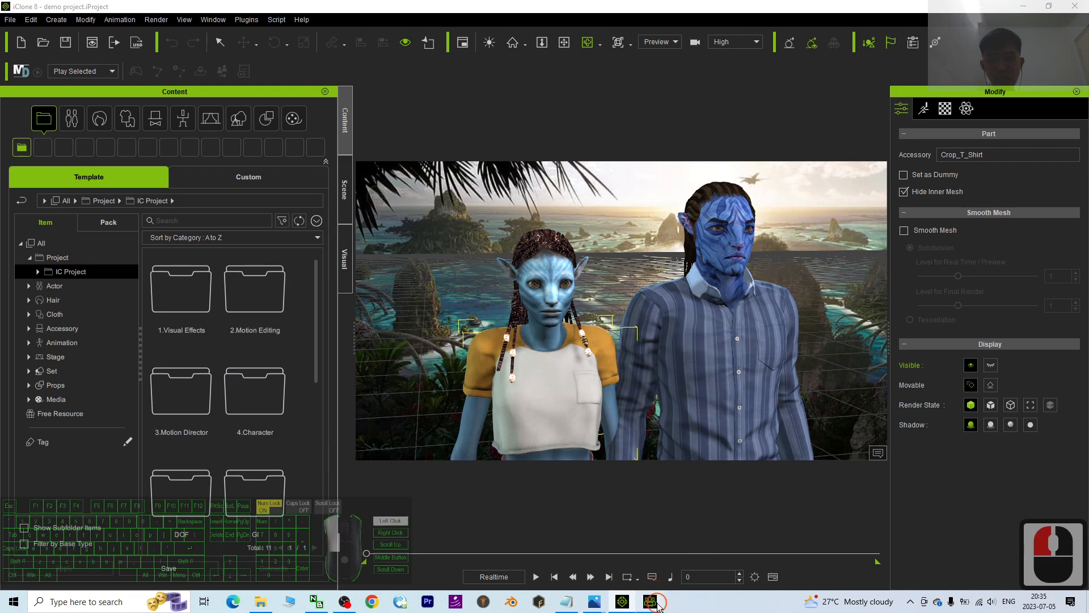
# Switch to Character Creator 4 where Neytiri is loaded in her crop top and pink skirt
pyautogui.click(648, 601)
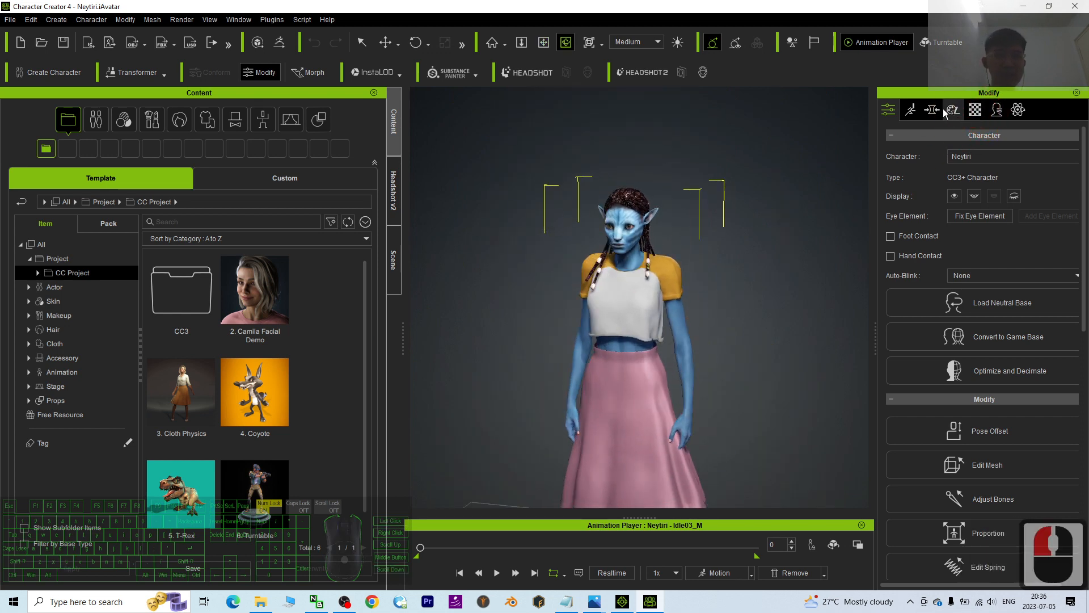
# Show Neytiri's body morph sliders, try Body Fat A and reset it to zero
pyautogui.click(931, 110)
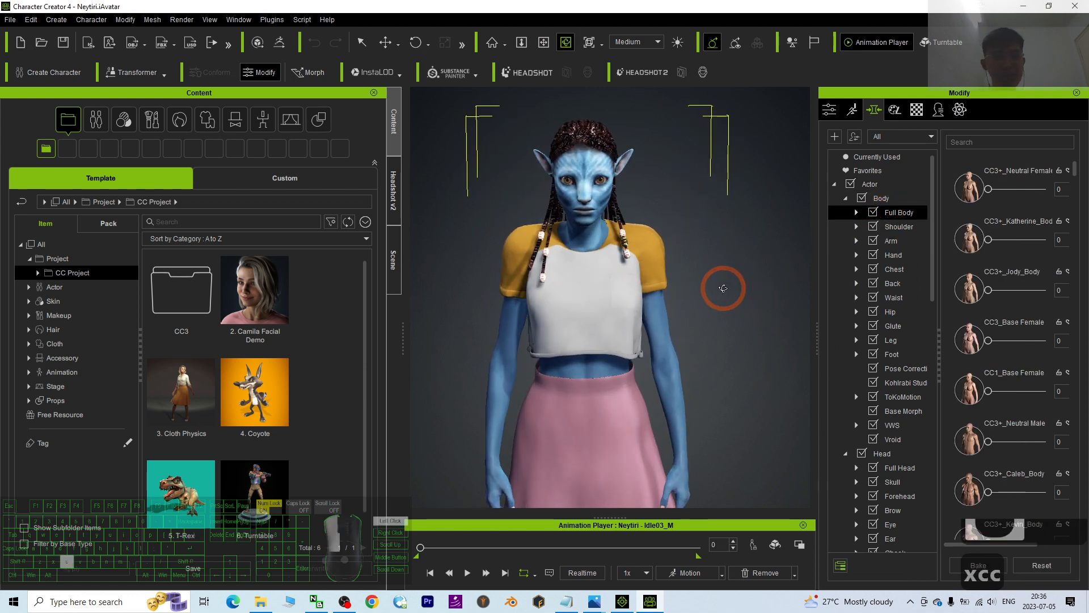
pyautogui.scroll(-3)
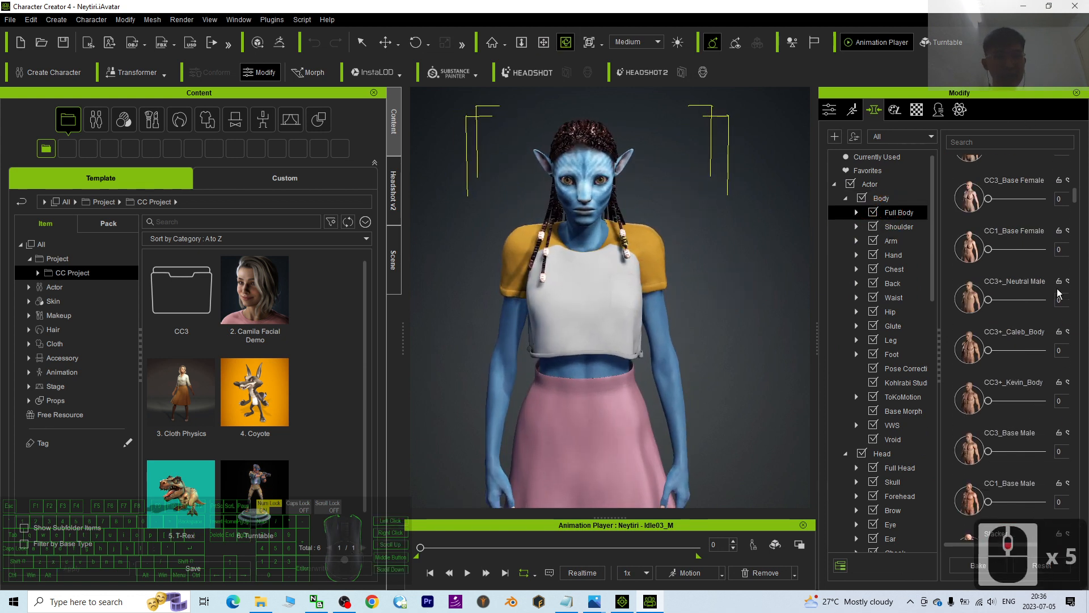
pyautogui.scroll(-3)
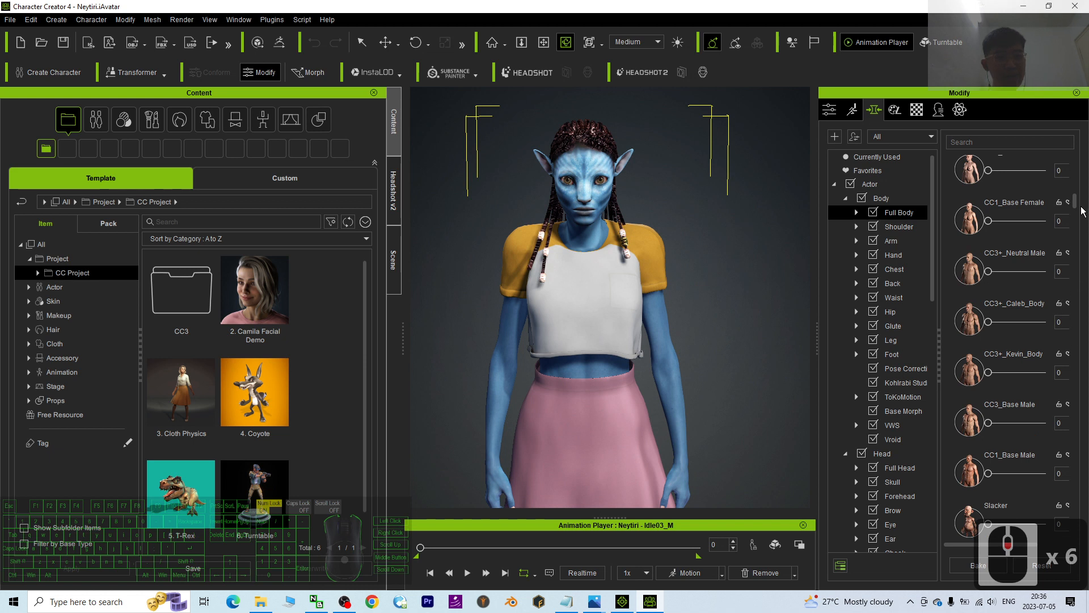
pyautogui.scroll(-3)
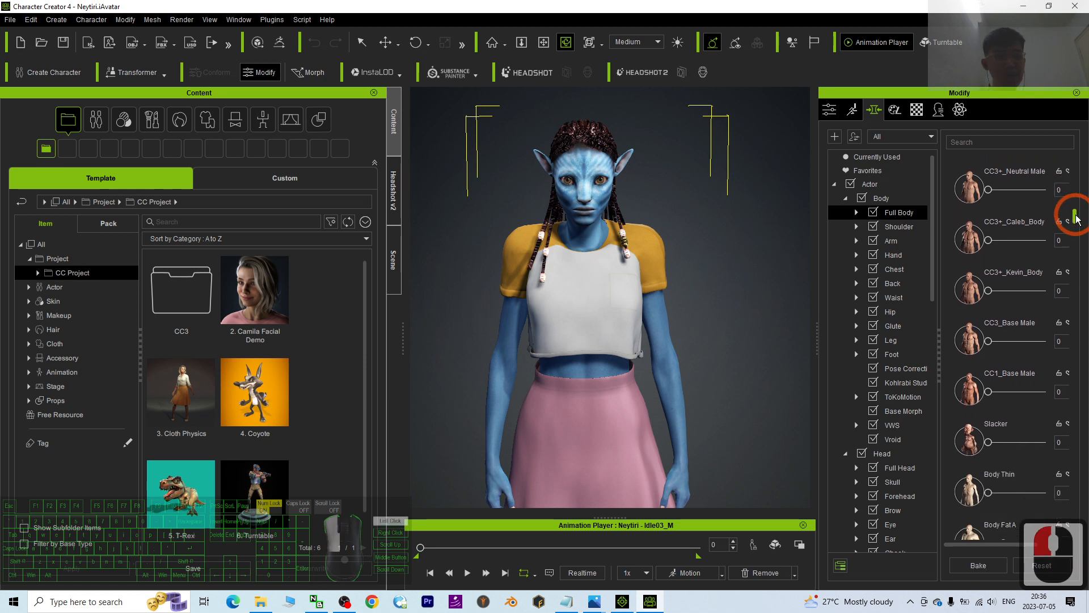
pyautogui.scroll(-3)
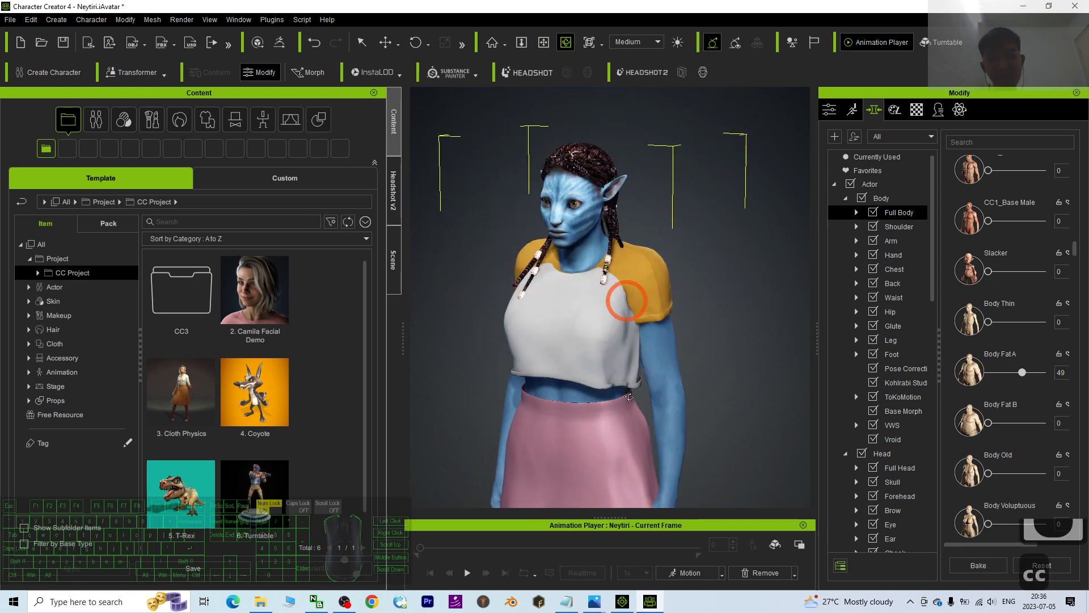
pyautogui.moveTo(592, 602)
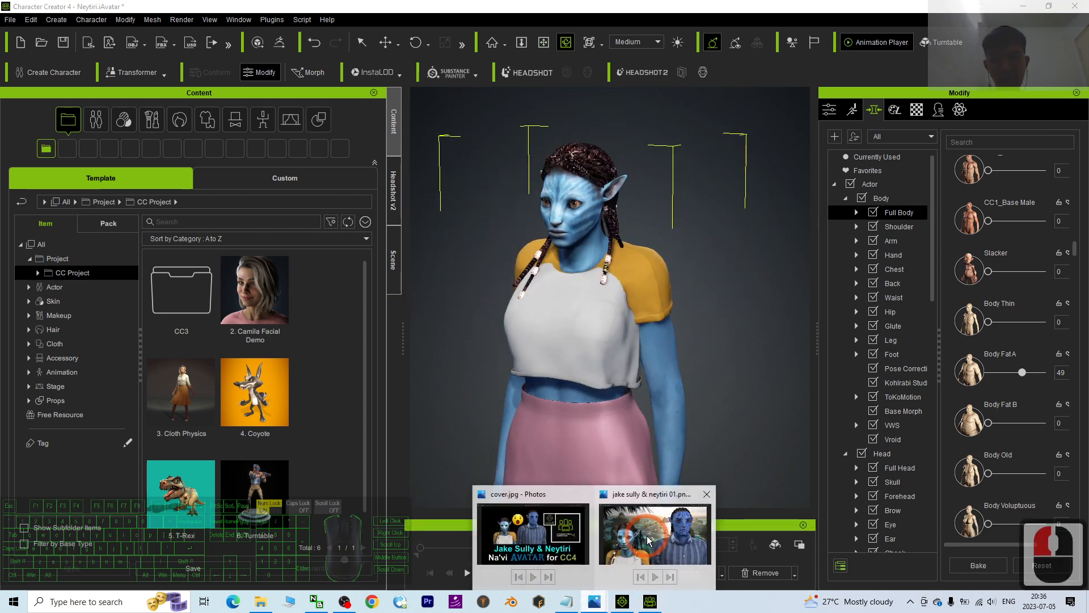
pyautogui.click(654, 535)
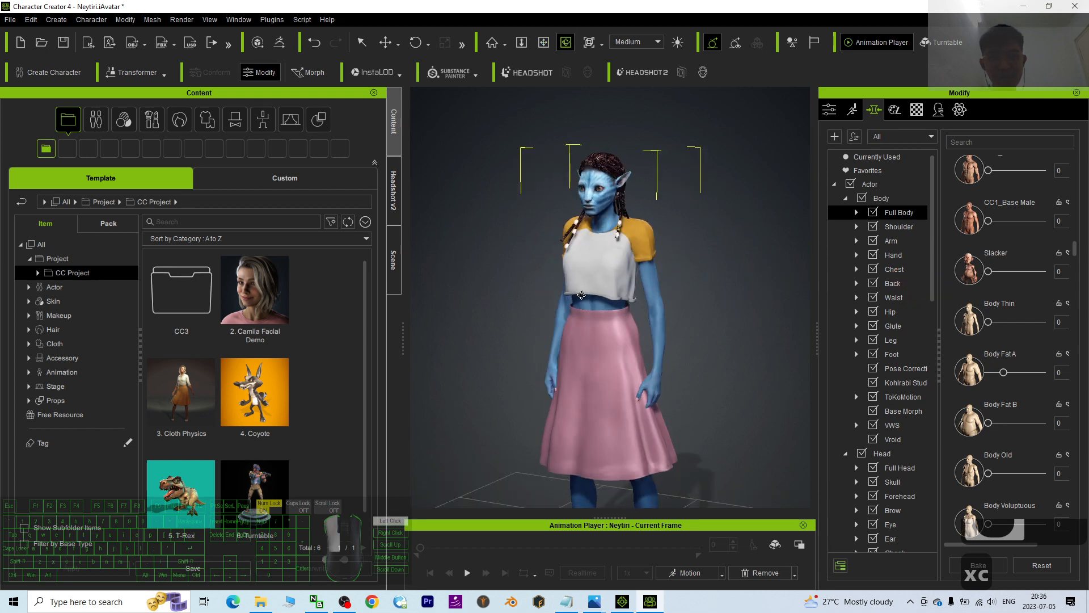
# Check Neytiri beside Jake Sully in the iClone 8 scene, then return to Character Creator 4
pyautogui.click(620, 601)
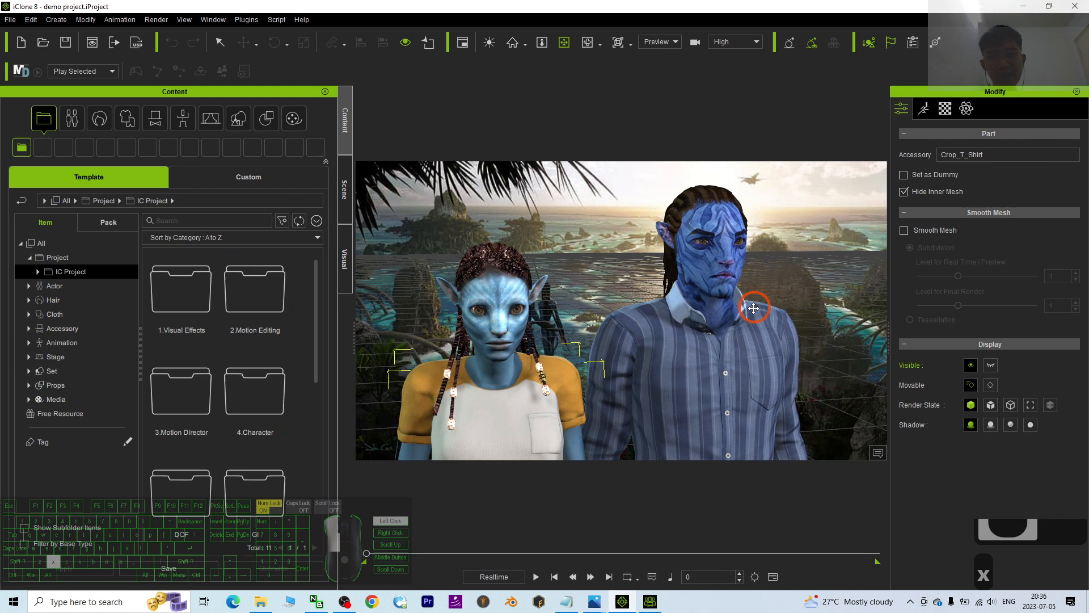
pyautogui.click(700, 184)
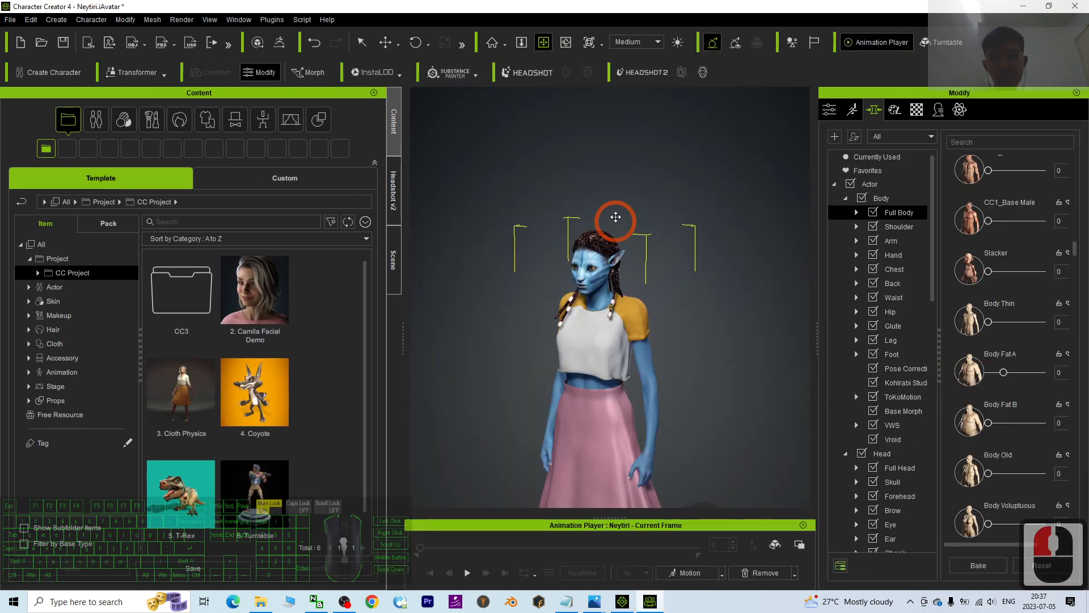
# Zoom onto Neytiri's face and show the Skin presets in the content library
pyautogui.scroll(3)
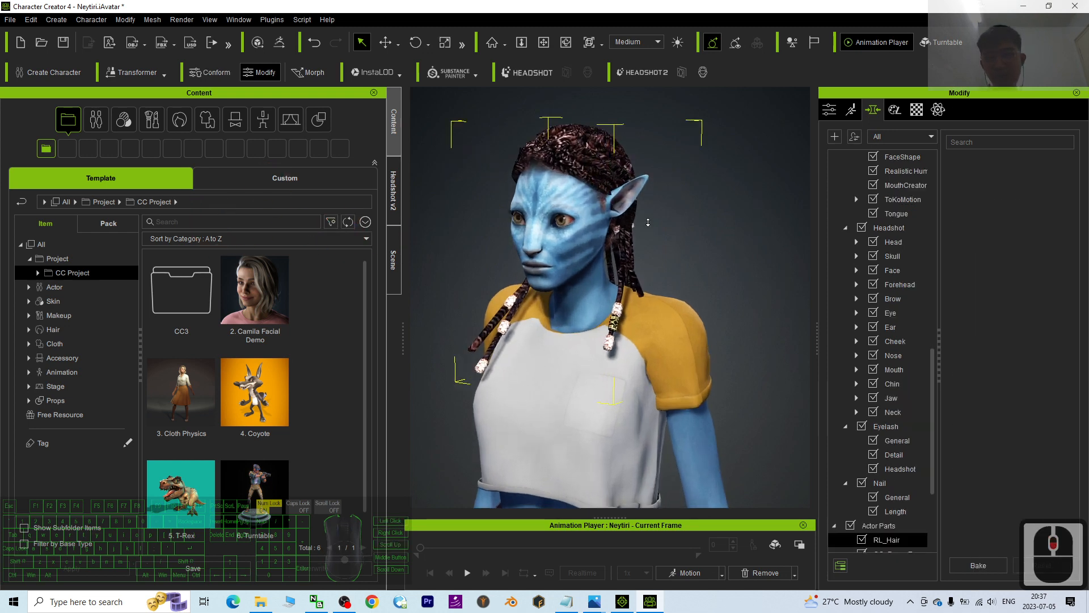
pyautogui.scroll(3)
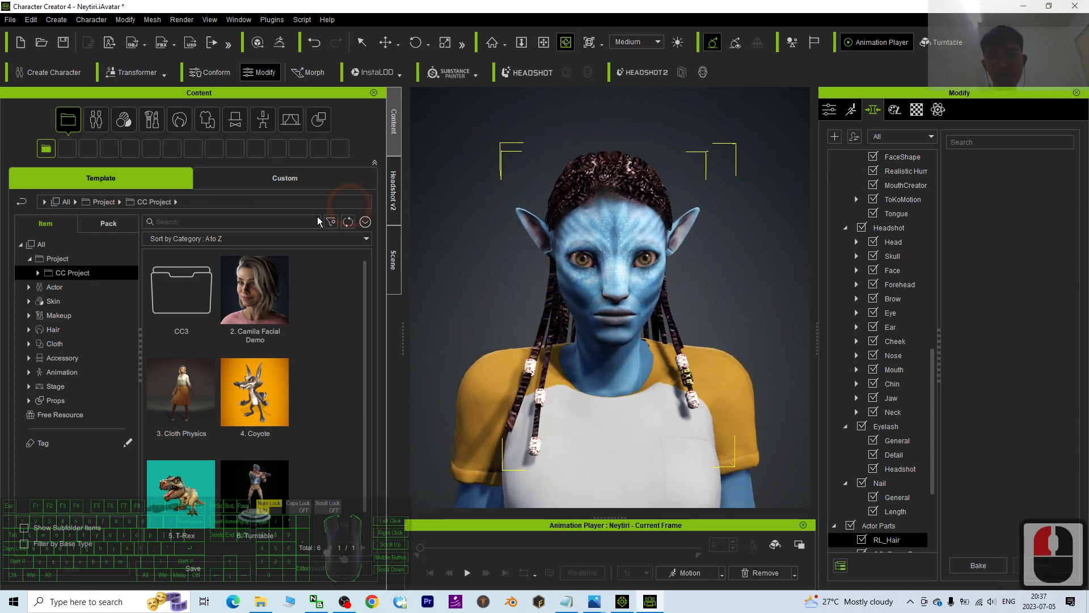
pyautogui.click(150, 119)
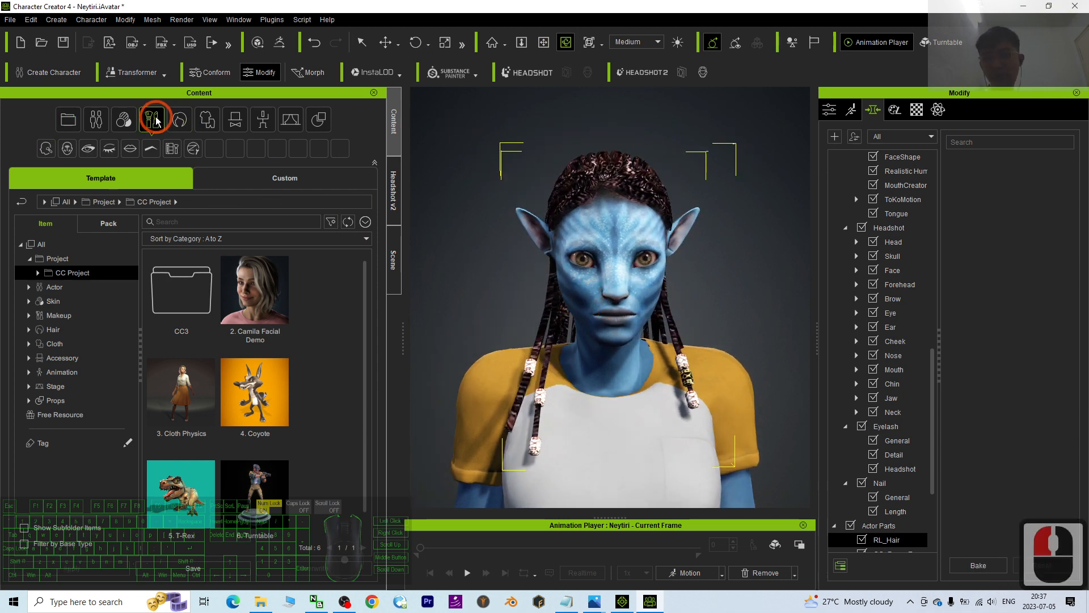
pyautogui.click(123, 119)
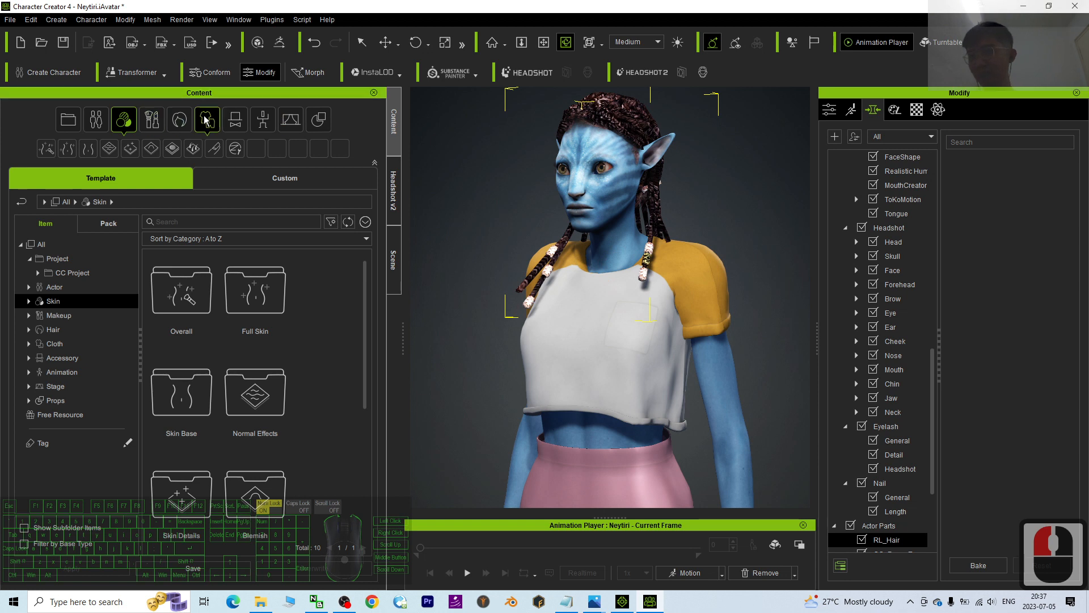
# From Cloth > Shirts, dress Neytiri in striped Basic T-shirts_A1, then green Basic T-shirts_A3
pyautogui.click(178, 119)
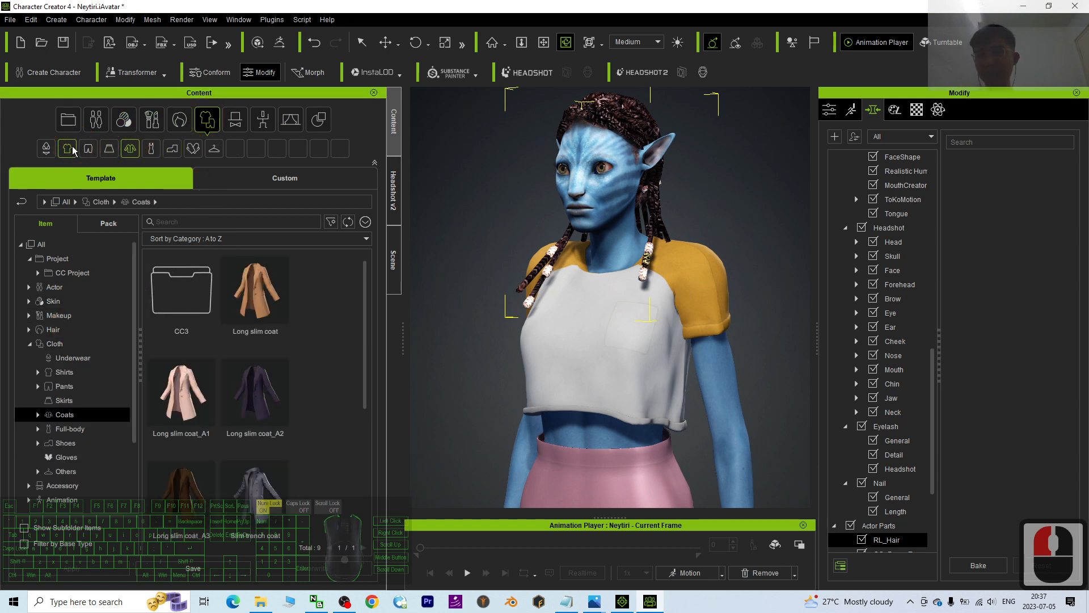
pyautogui.click(63, 372)
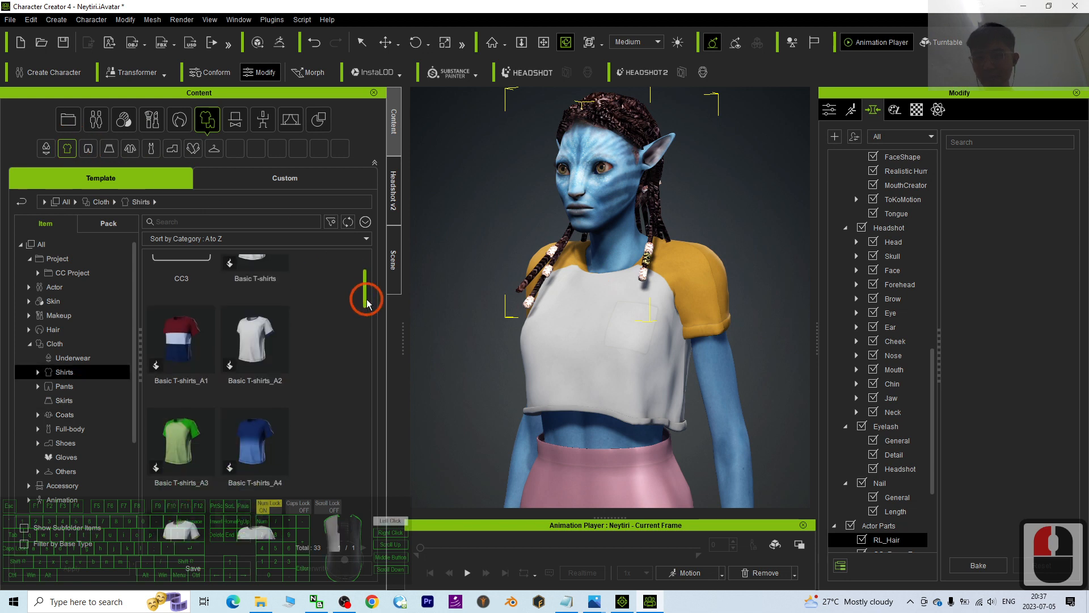
pyautogui.doubleClick(182, 339)
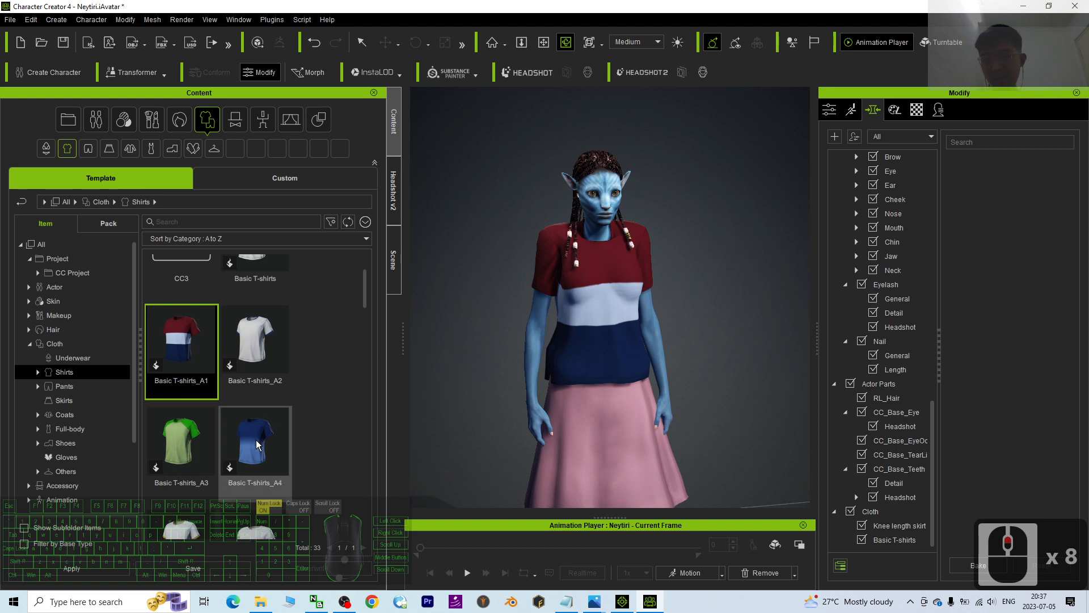
pyautogui.doubleClick(180, 441)
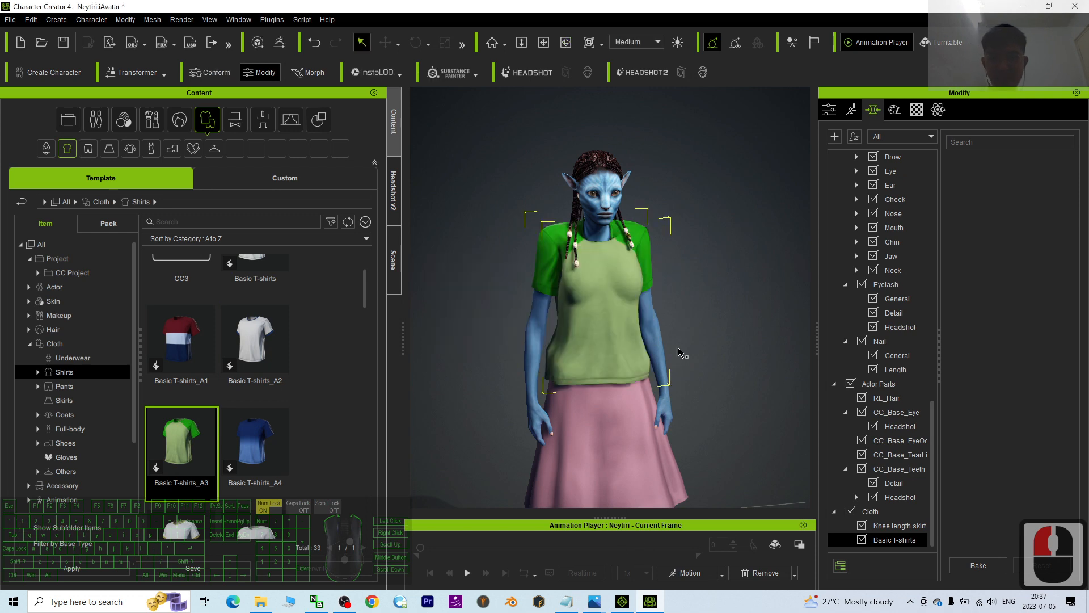
pyautogui.click(565, 602)
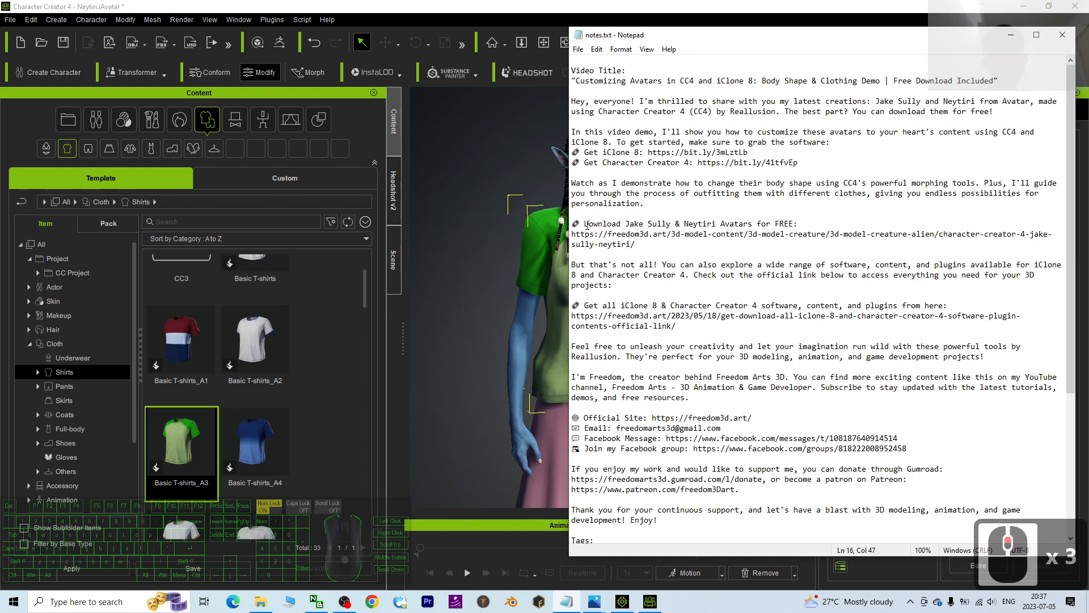
pyautogui.click(622, 223)
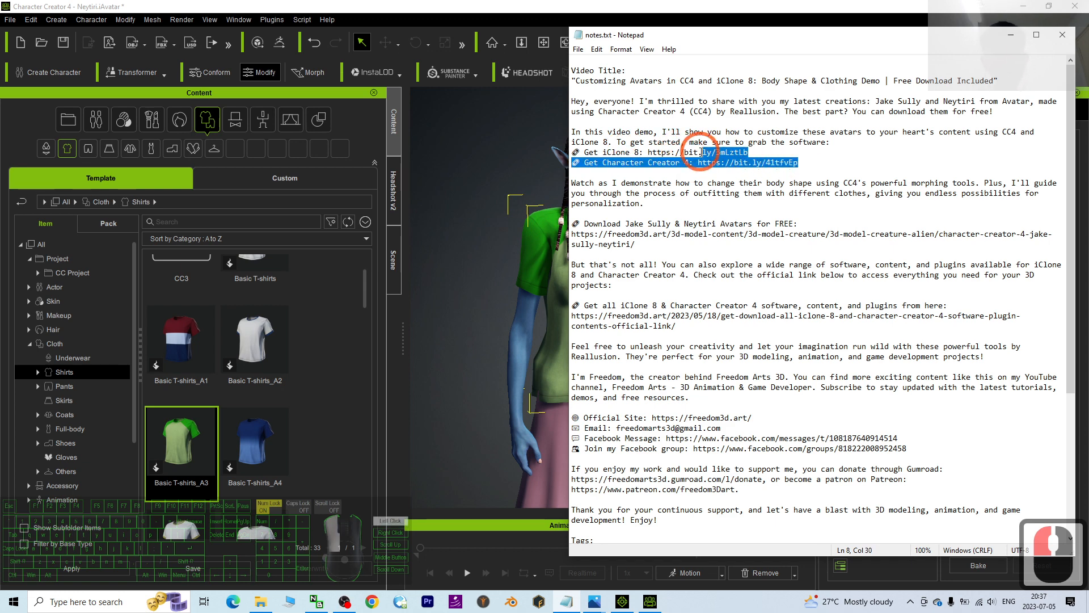
pyautogui.click(605, 152)
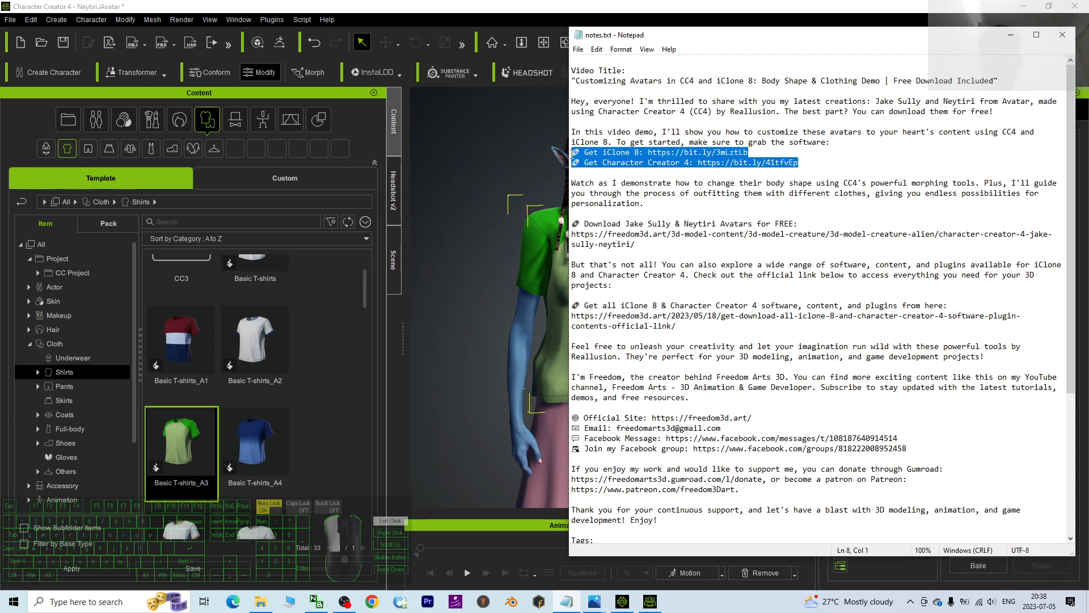
pyautogui.click(769, 218)
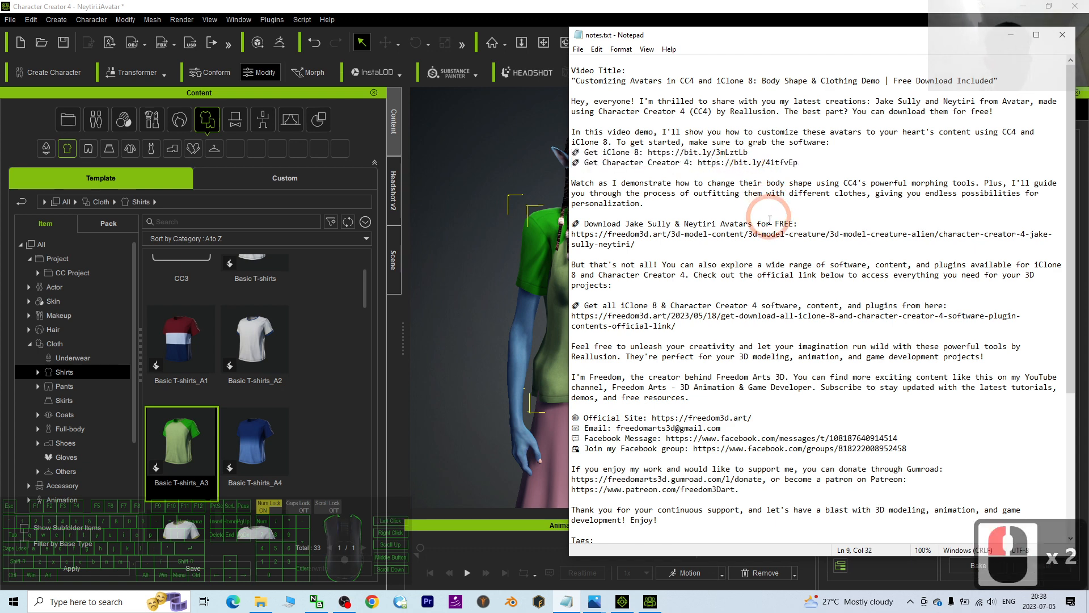
pyautogui.moveTo(614, 311)
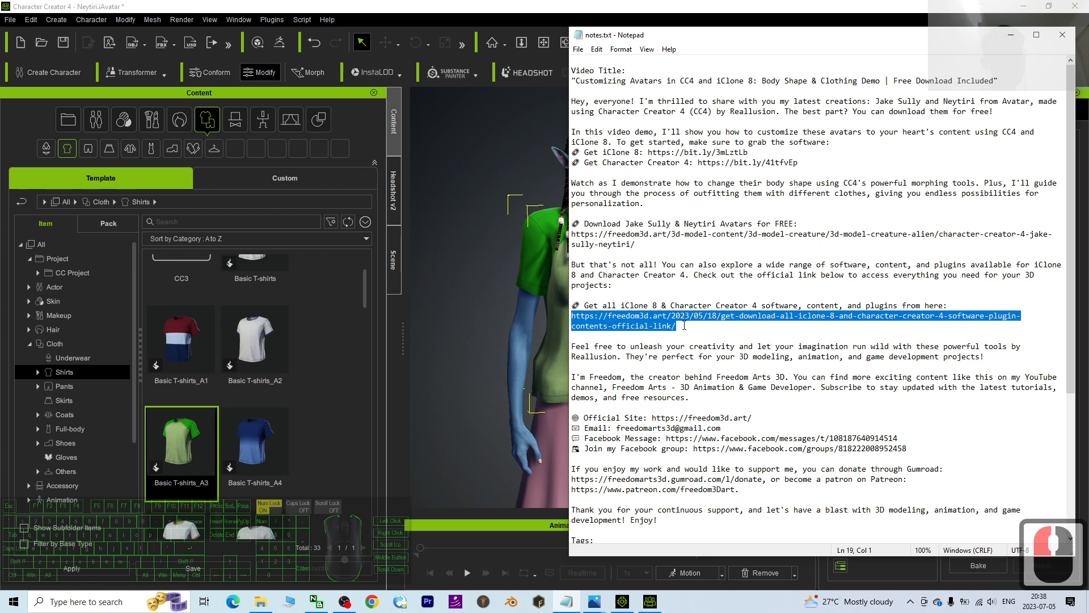
pyautogui.scroll(-3)
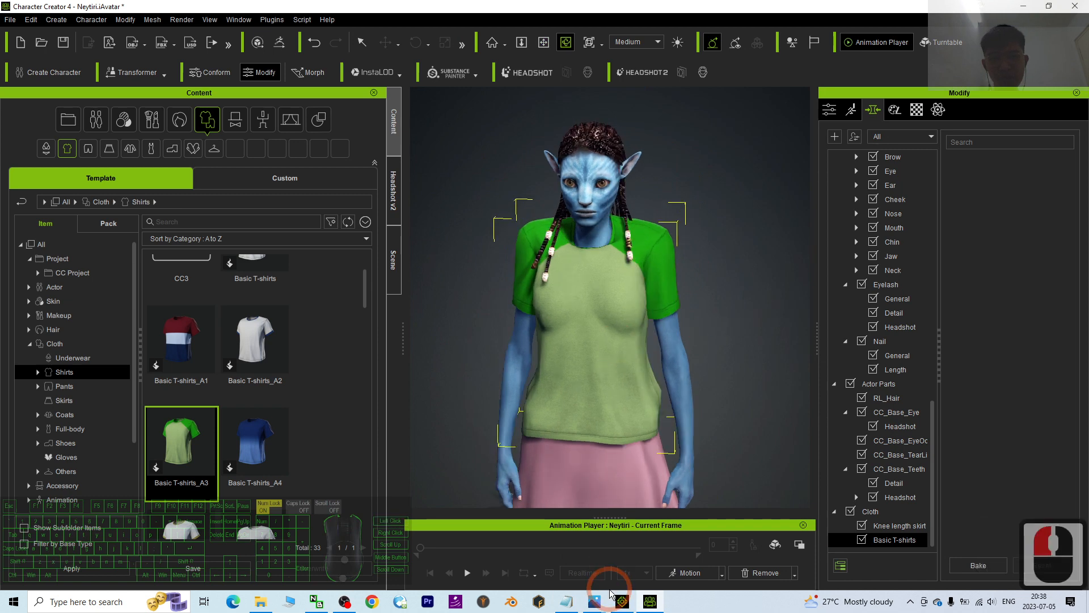
# Show the jake sully & neytiri 01.png picture full-screen in Photos
pyautogui.click(593, 602)
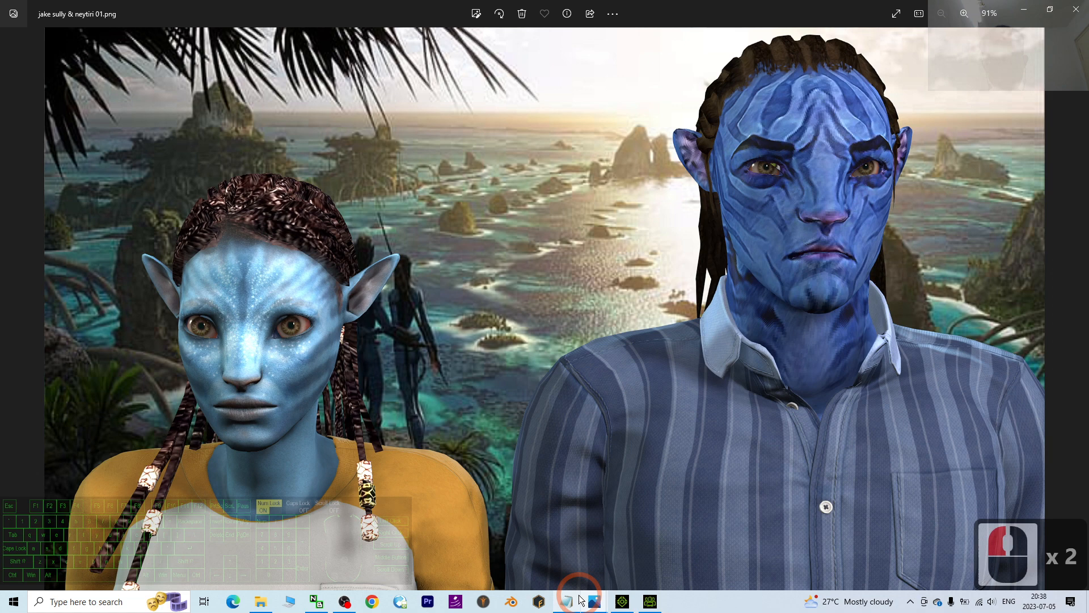
# Review the email, Gumroad and Patreon links in the Notepad notes, then show cover.jpg
pyautogui.click(567, 601)
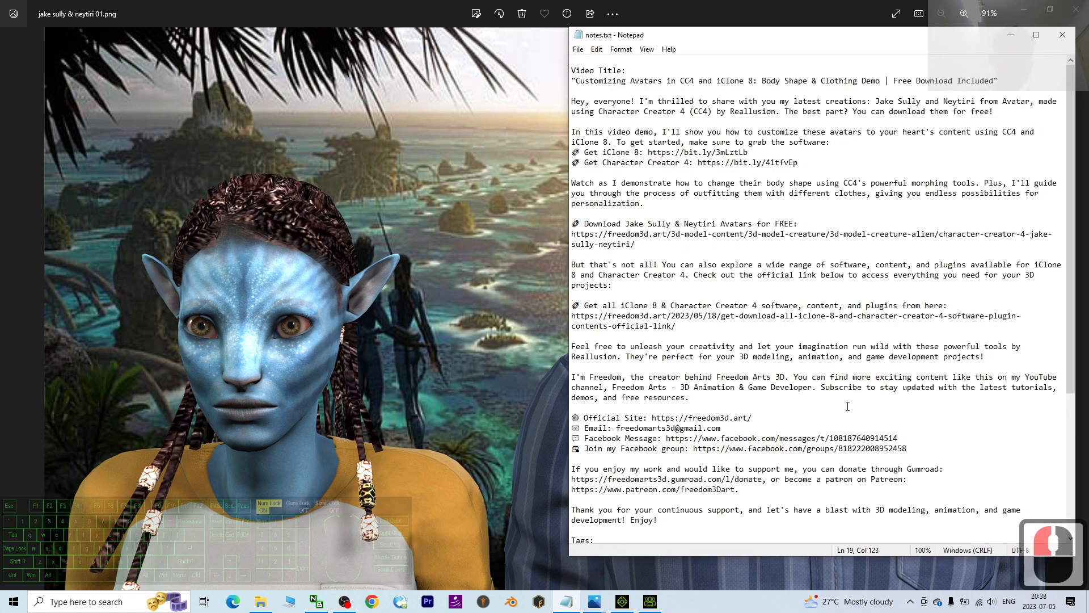
pyautogui.doubleClick(664, 428)
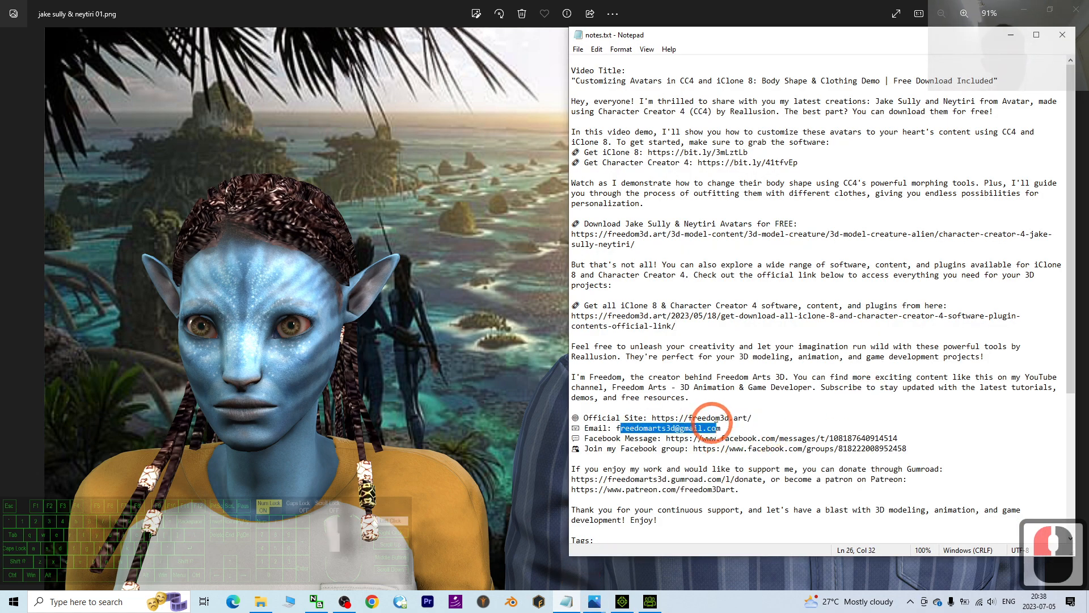
pyautogui.scroll(-3)
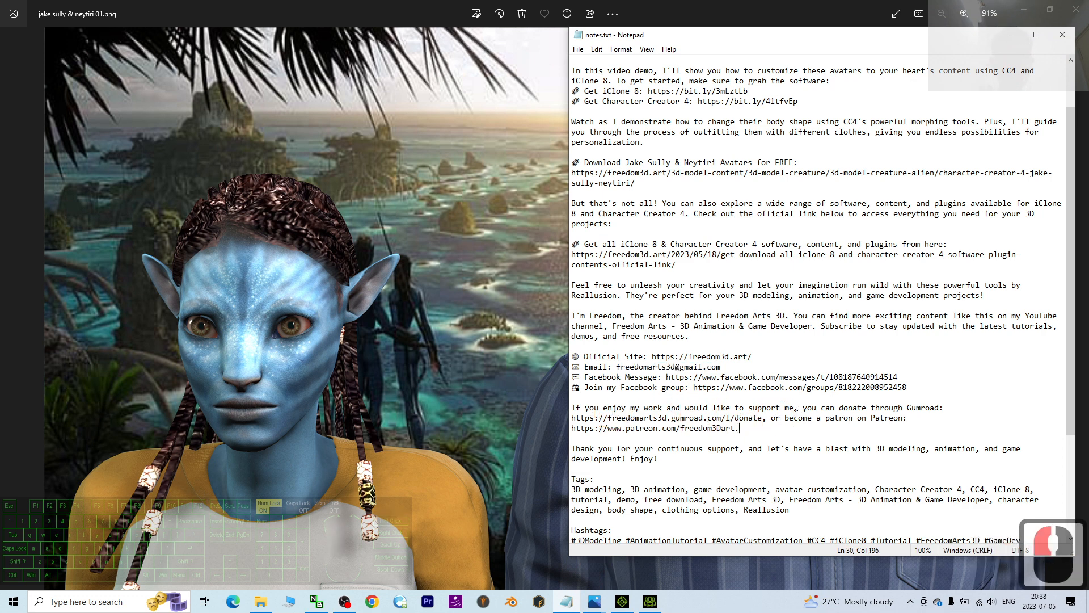
pyautogui.doubleClick(694, 417)
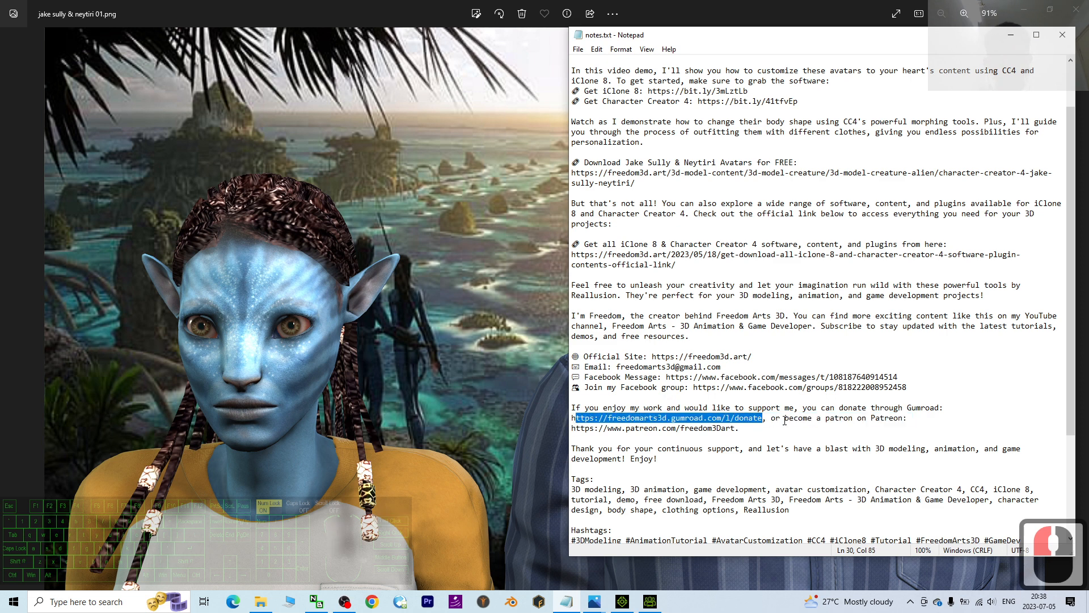
pyautogui.click(756, 428)
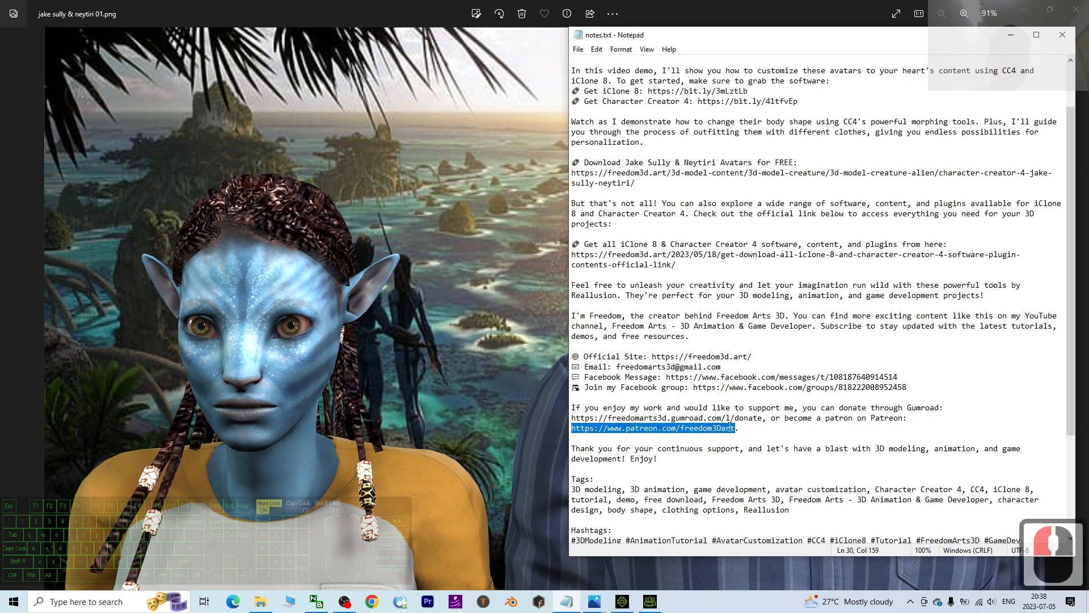
pyautogui.click(400, 231)
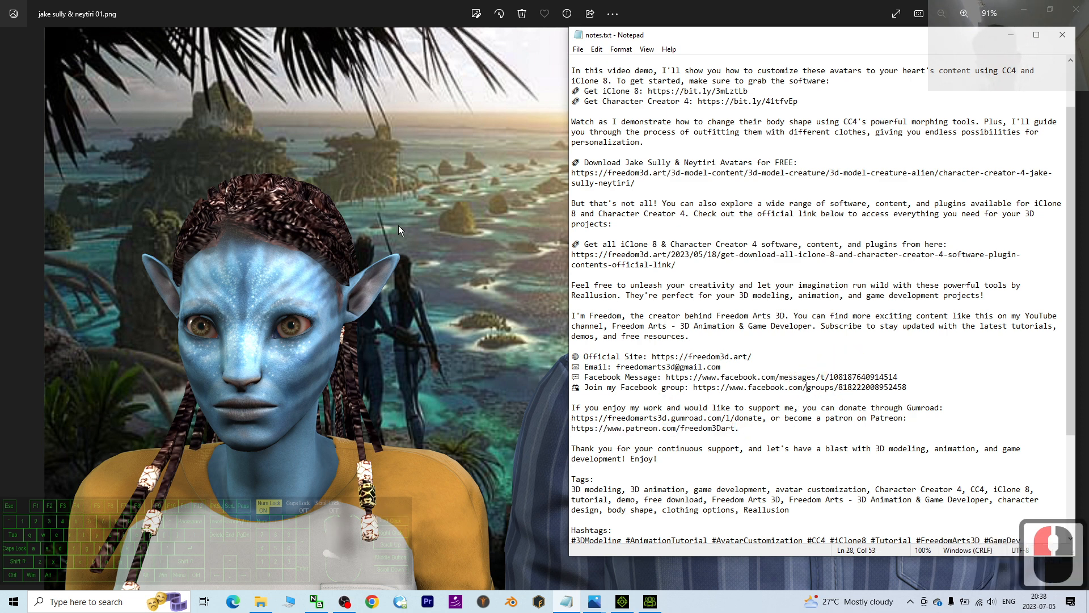
pyautogui.click(1062, 35)
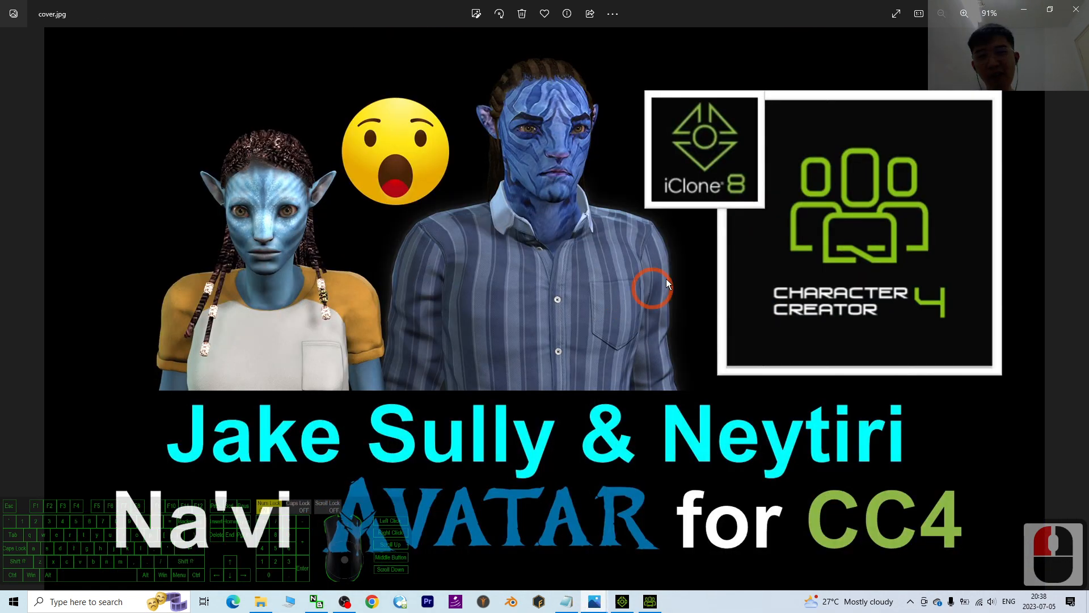
pyautogui.moveTo(854, 415)
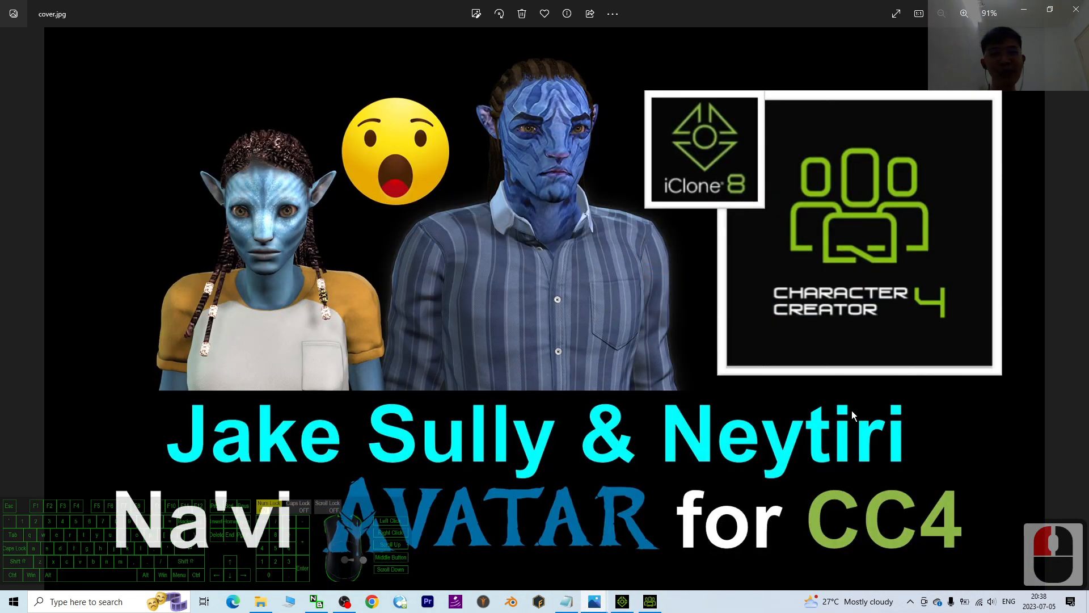
pyautogui.moveTo(637, 488)
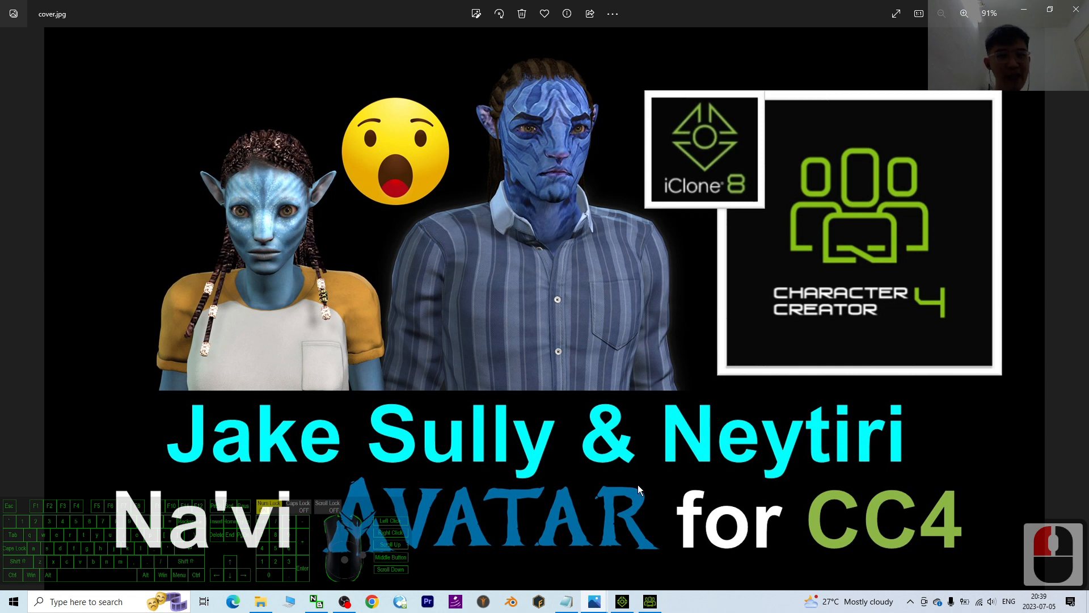
pyautogui.moveTo(872, 330)
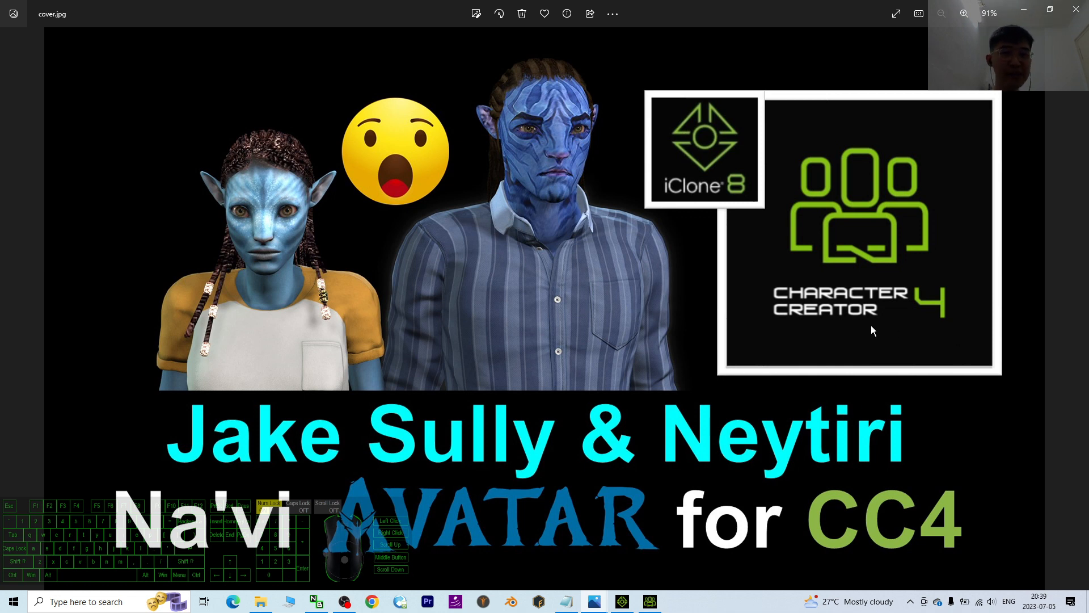
pyautogui.moveTo(729, 180)
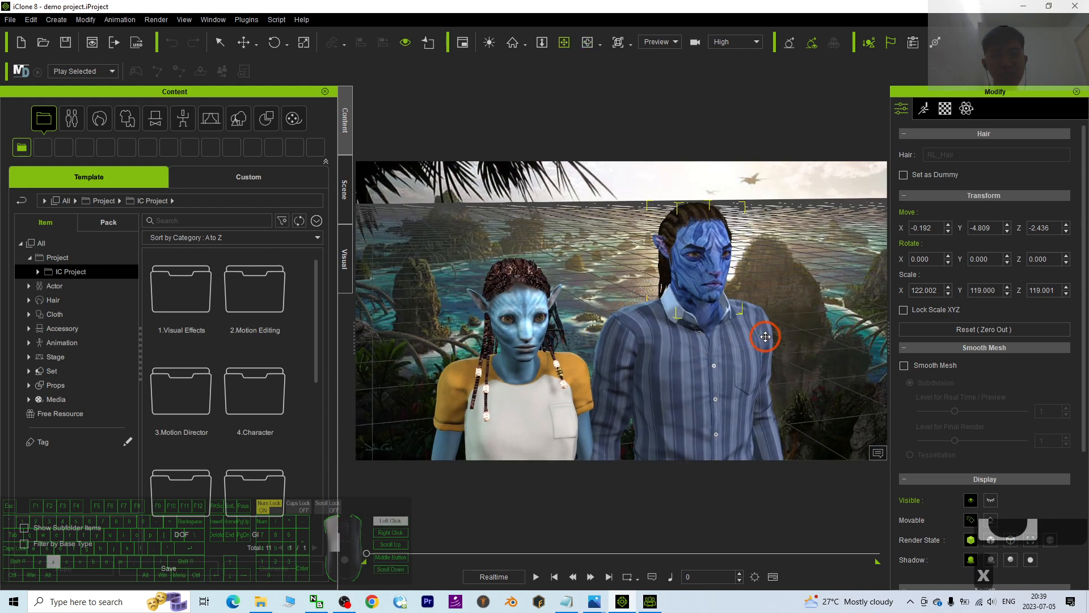
# Return to Character Creator 4 with Neytiri in the green T-shirt and pink skirt
pyautogui.click(648, 602)
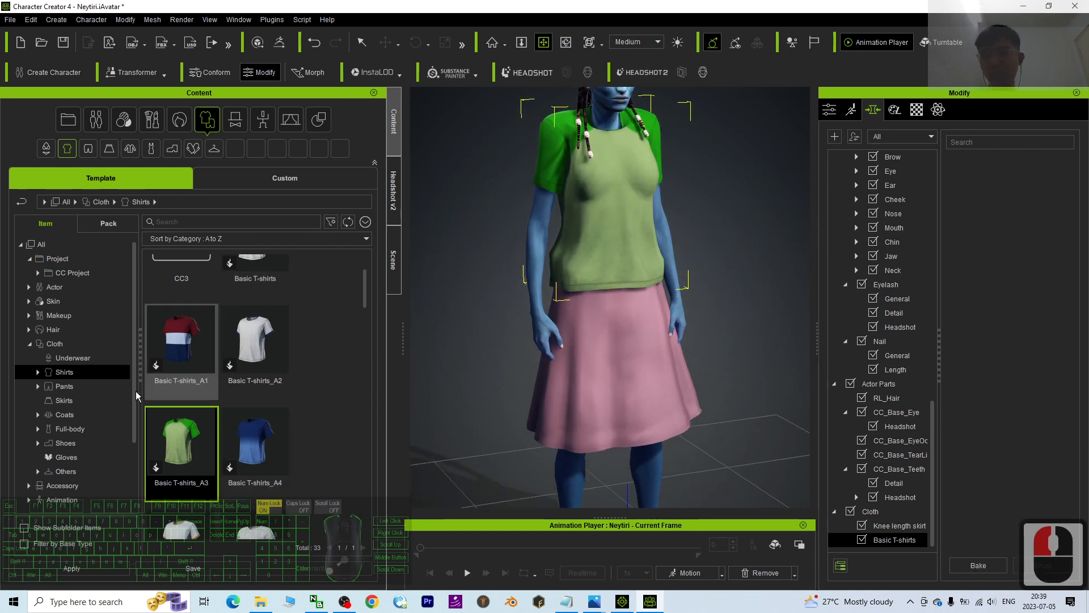
# Replace Neytiri's pink skirt with the dark plaid Knee length skirt_A3, then show the Jake and Neytiri picture
pyautogui.click(63, 400)
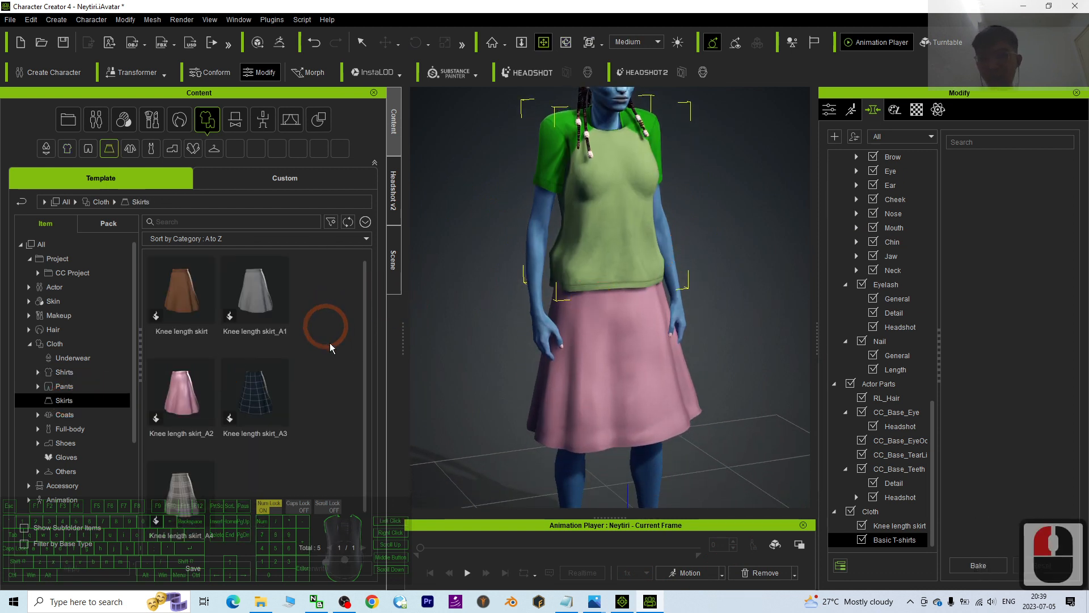
pyautogui.doubleClick(254, 393)
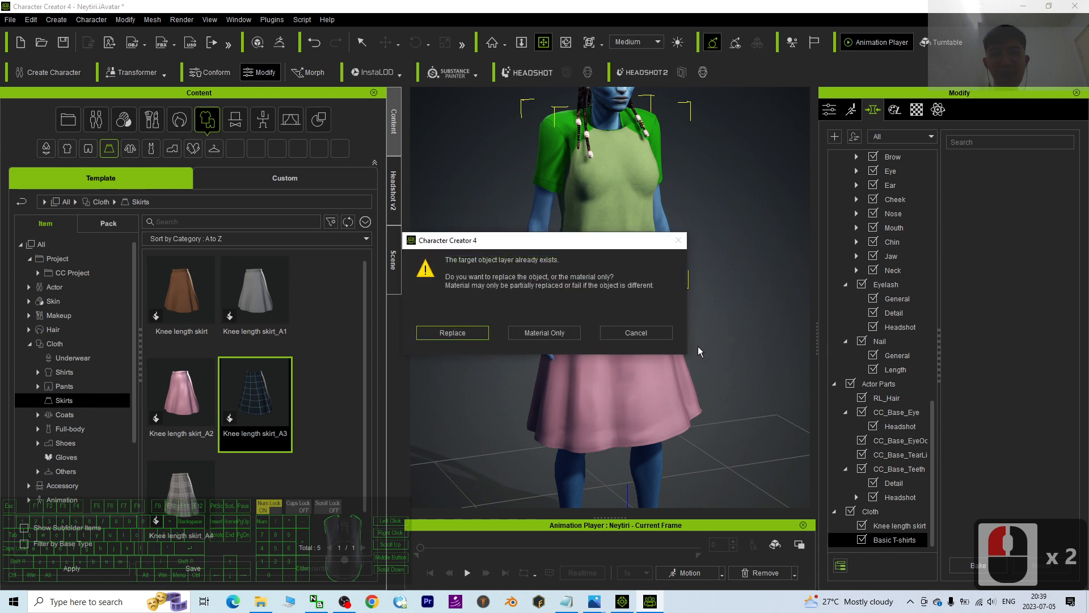
pyautogui.click(452, 332)
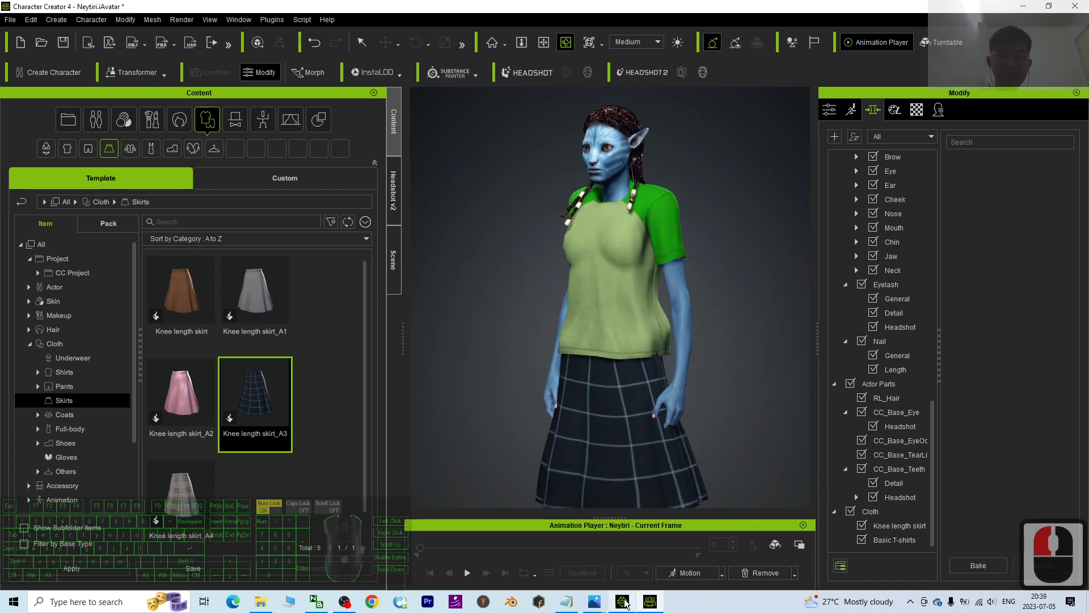
pyautogui.click(592, 601)
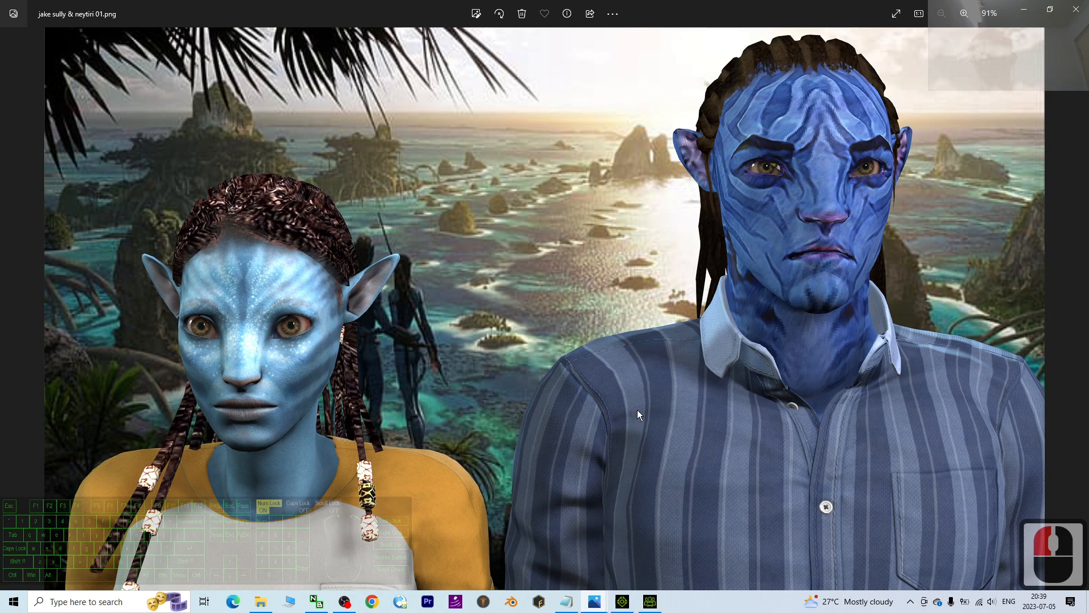
pyautogui.moveTo(643, 586)
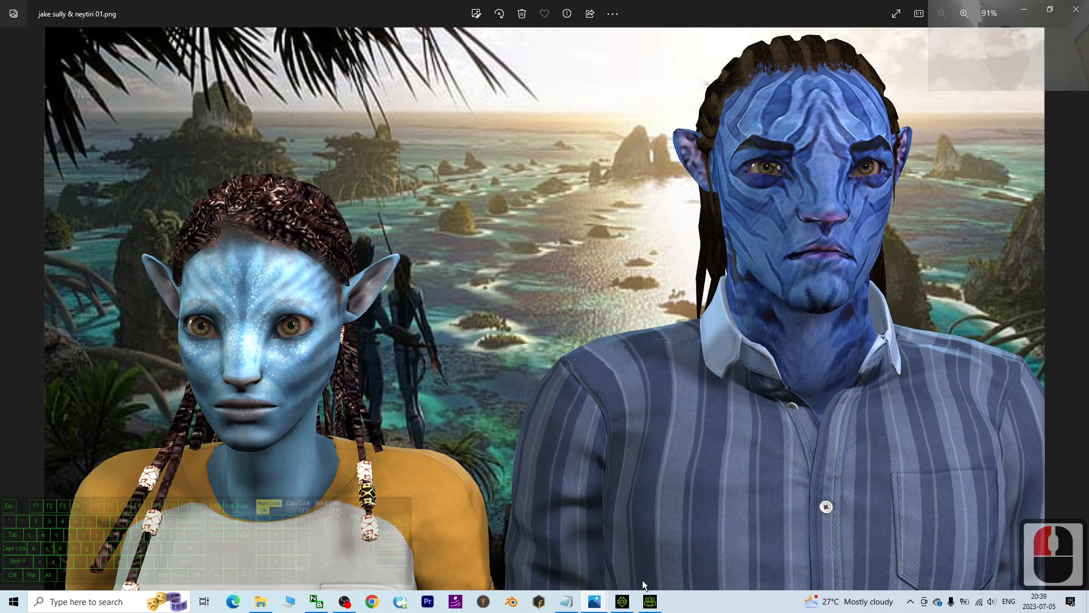